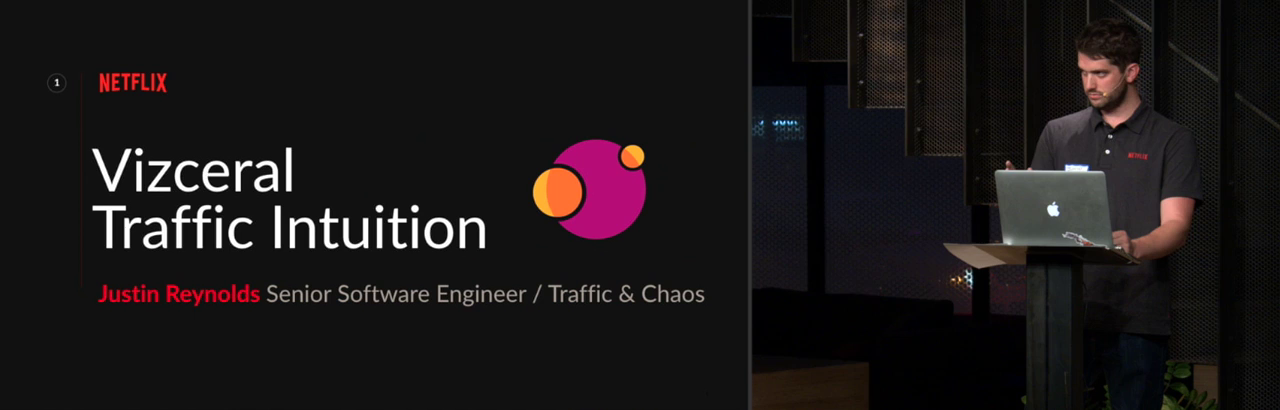
Advance the talk slides and expand commerce's Clusters section showing the propagandist cluster and Atlas link.
key("Right")
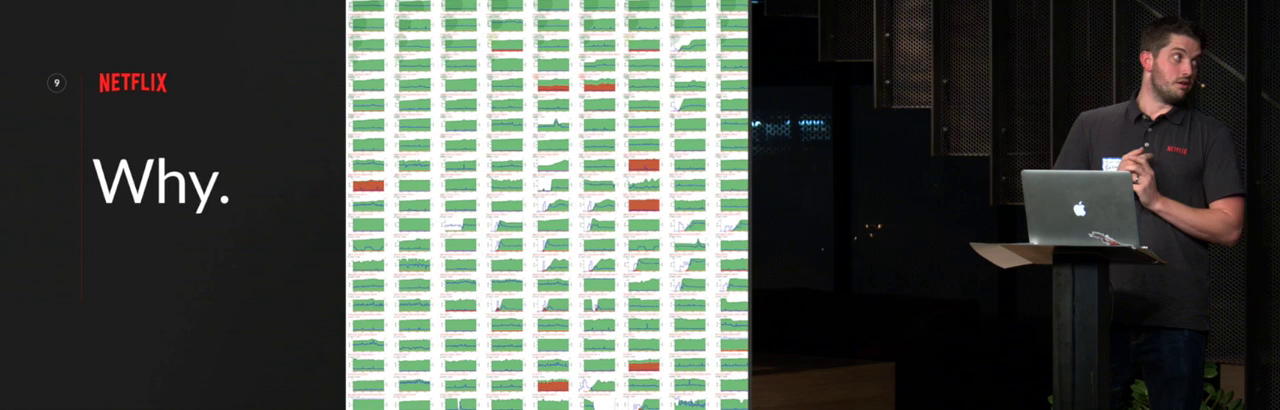
key("Right")
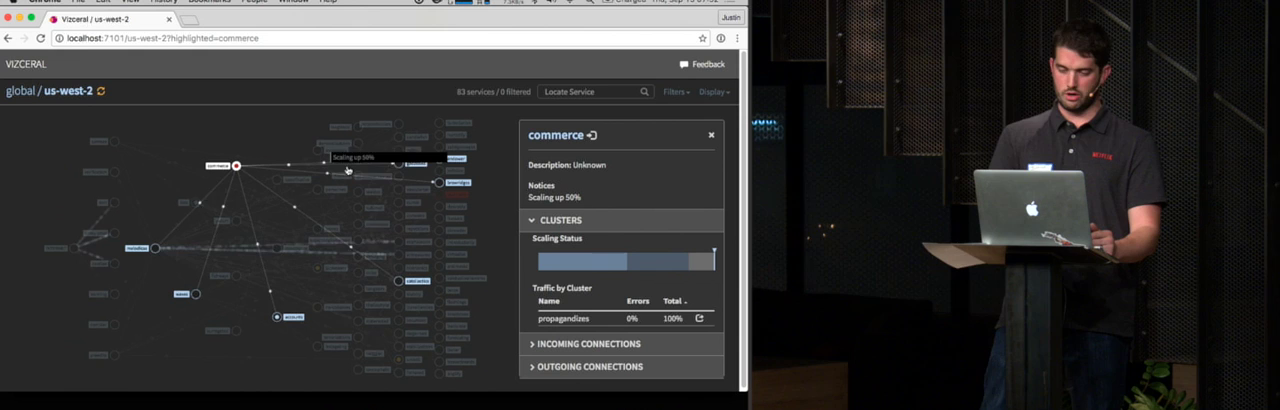
mouse_move(650, 262)
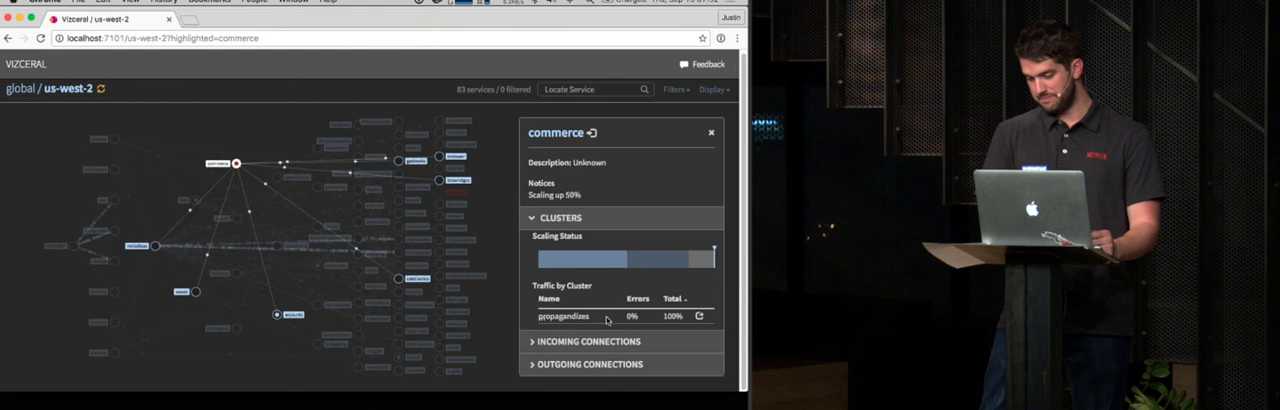
left_click(700, 316)
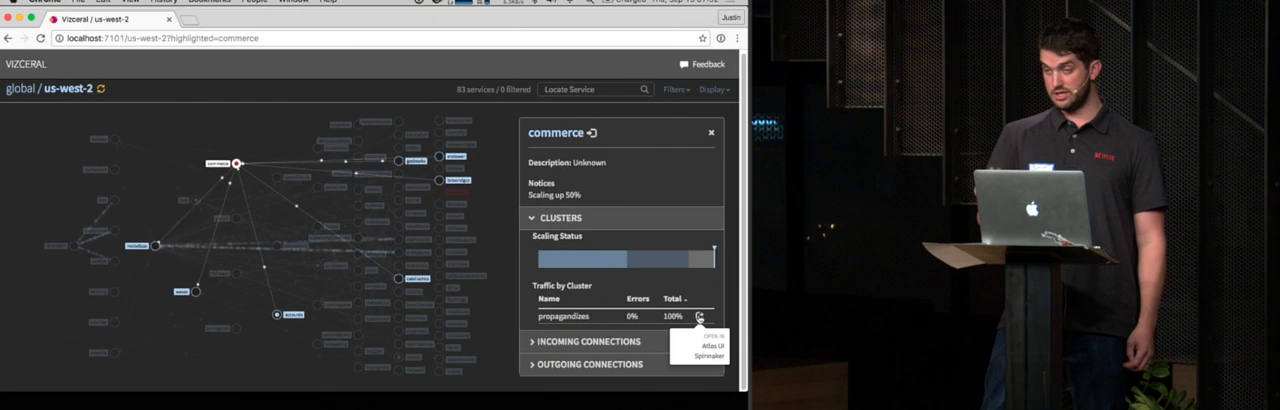